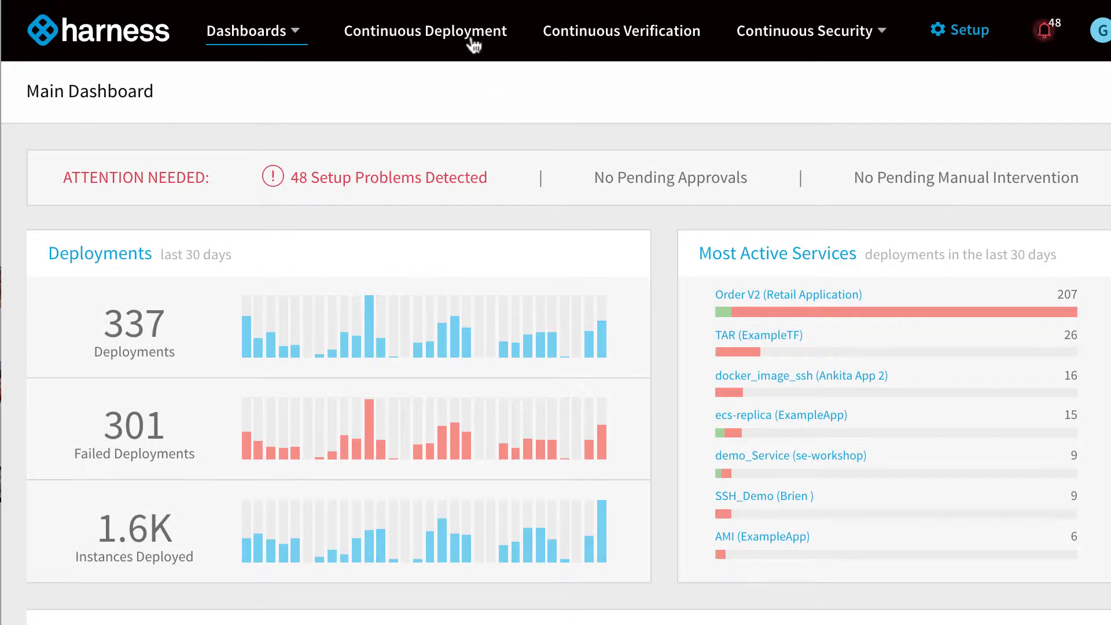
# Show the Deployments list and expand CD Pipeline 2's failed production stage.
pyautogui.click(425, 30)
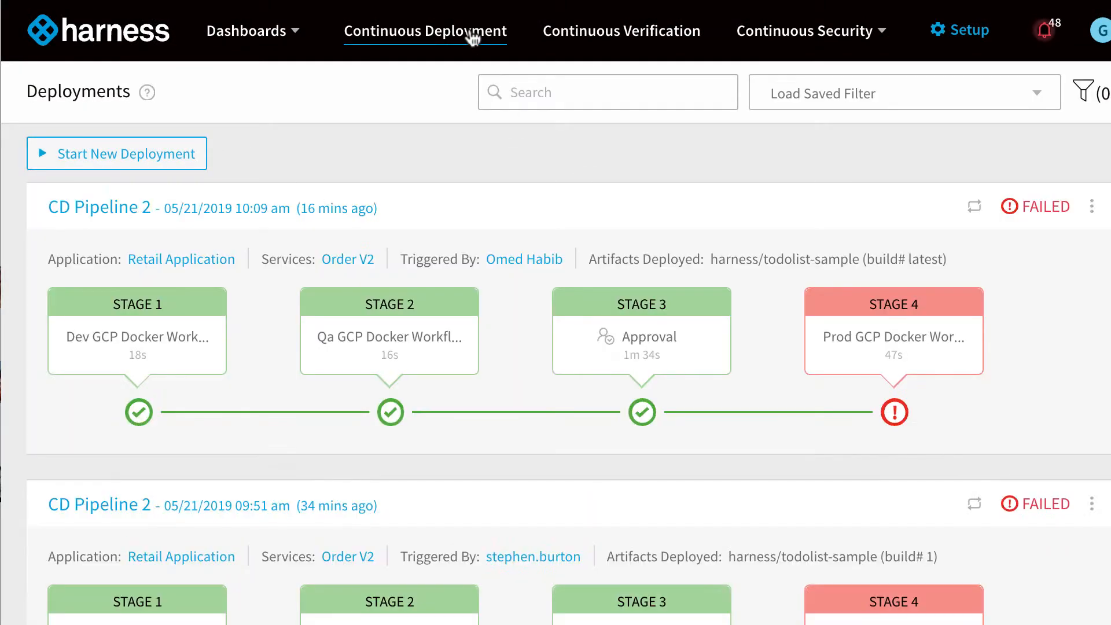
pyautogui.click(893, 336)
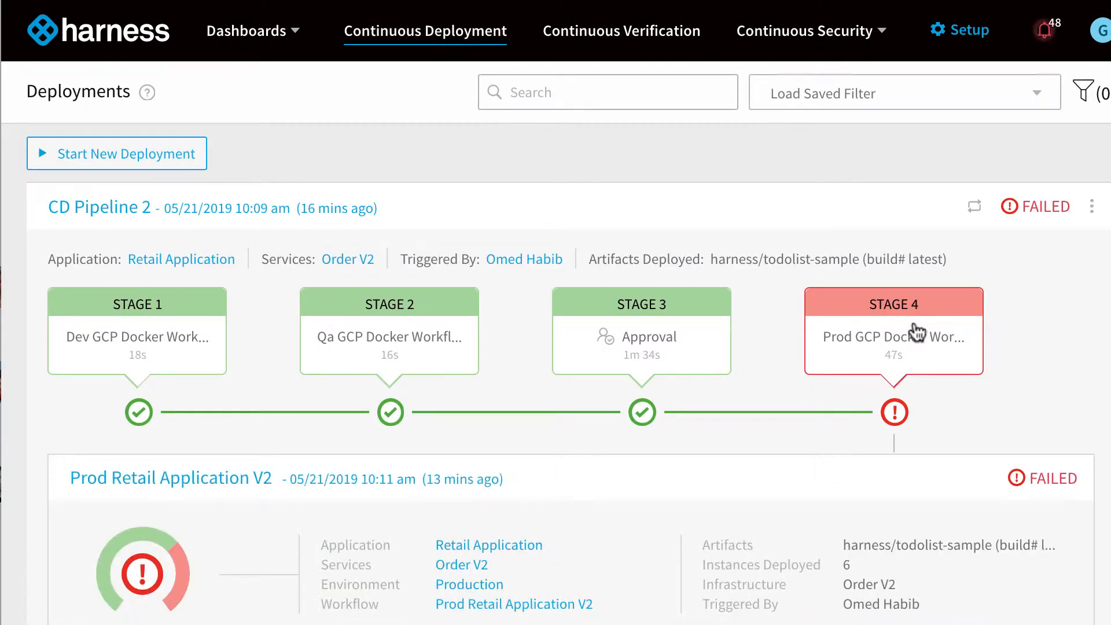
pyautogui.moveTo(344, 488)
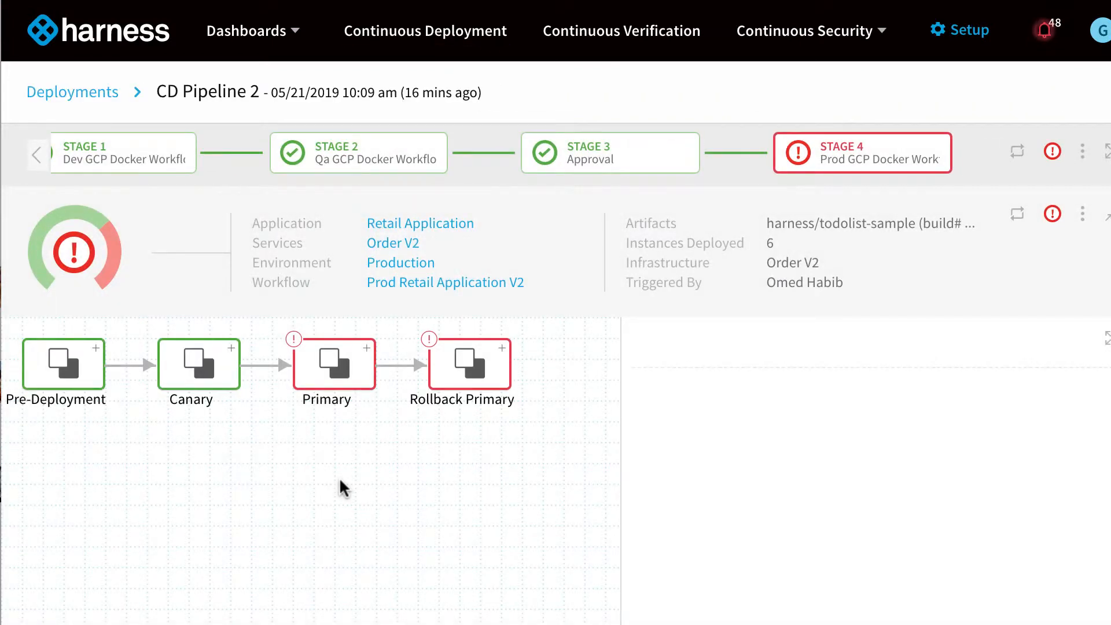
pyautogui.moveTo(1058, 251)
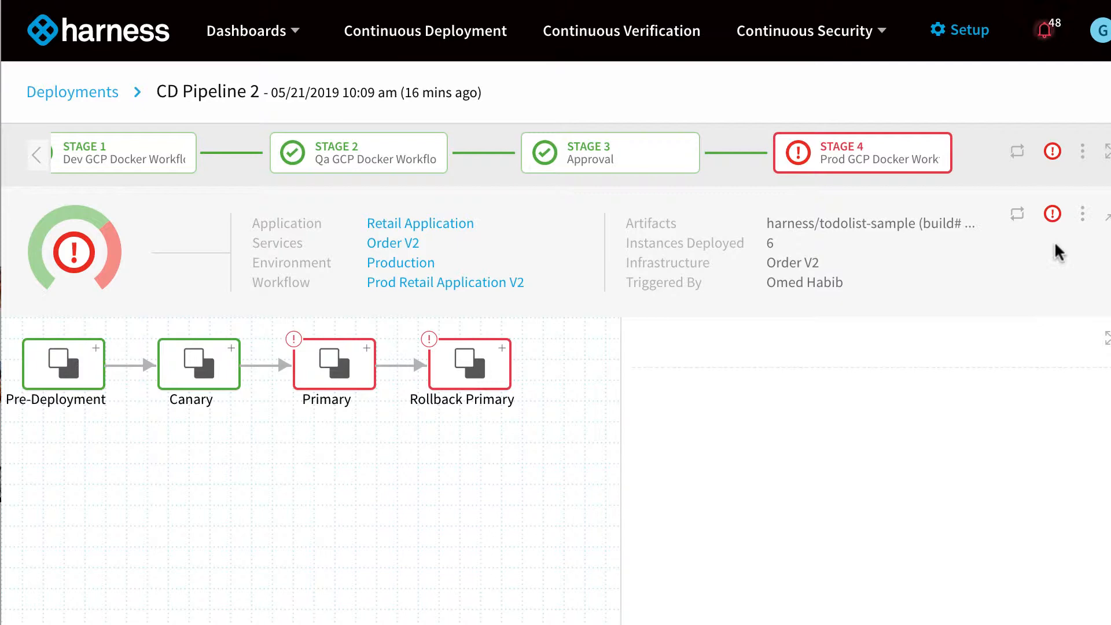
# Edit the Prod Retail Application V2 workflow and start a new notification strategy.
pyautogui.click(1082, 213)
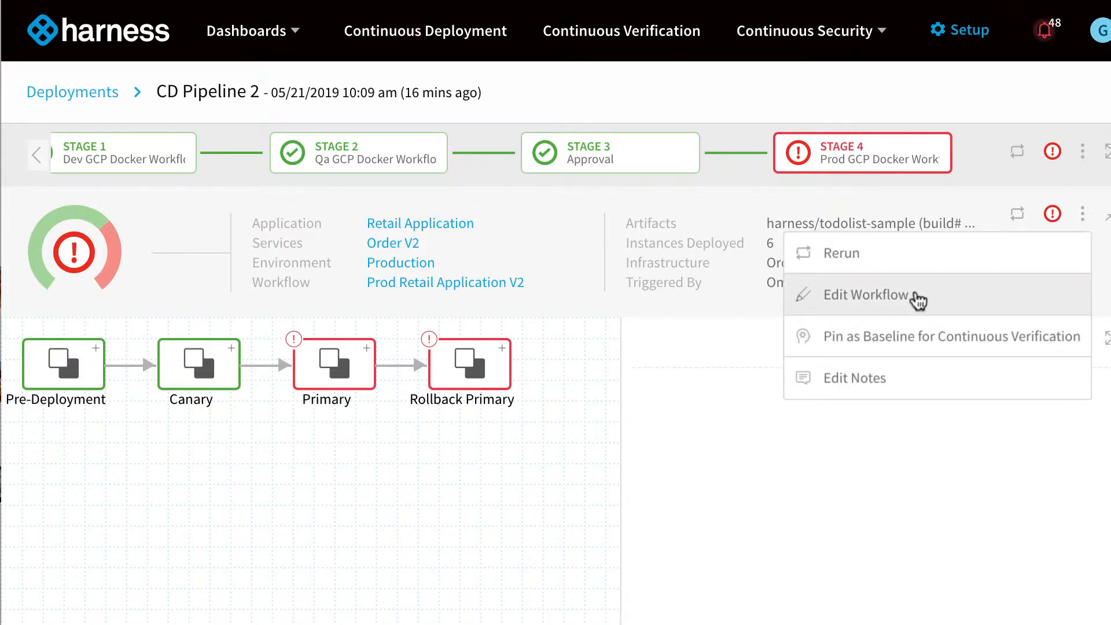
pyautogui.click(867, 295)
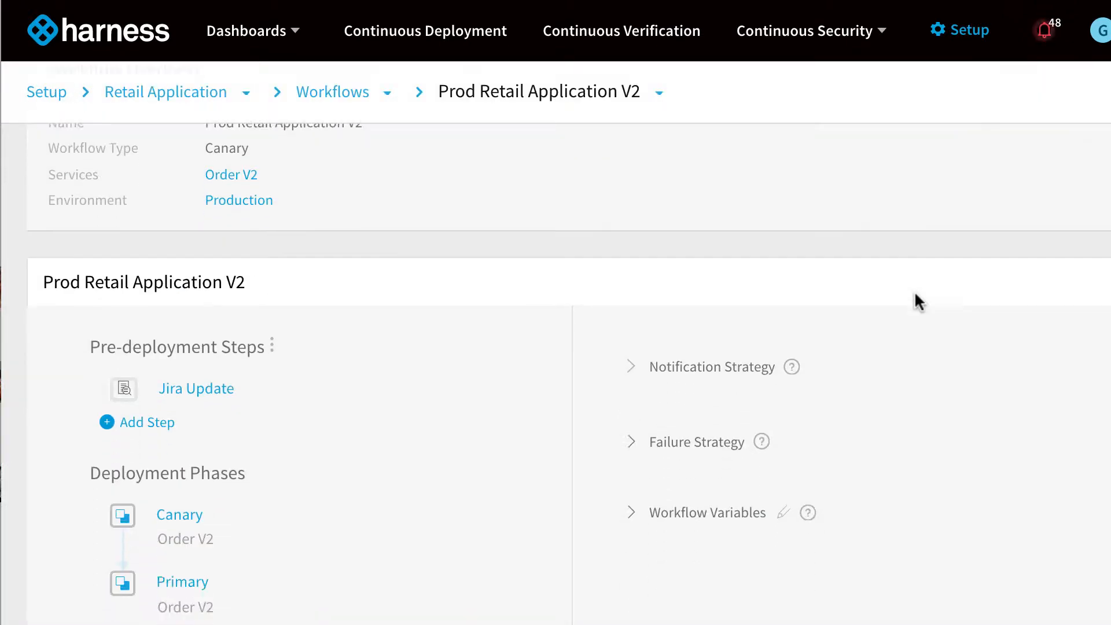
pyautogui.click(711, 367)
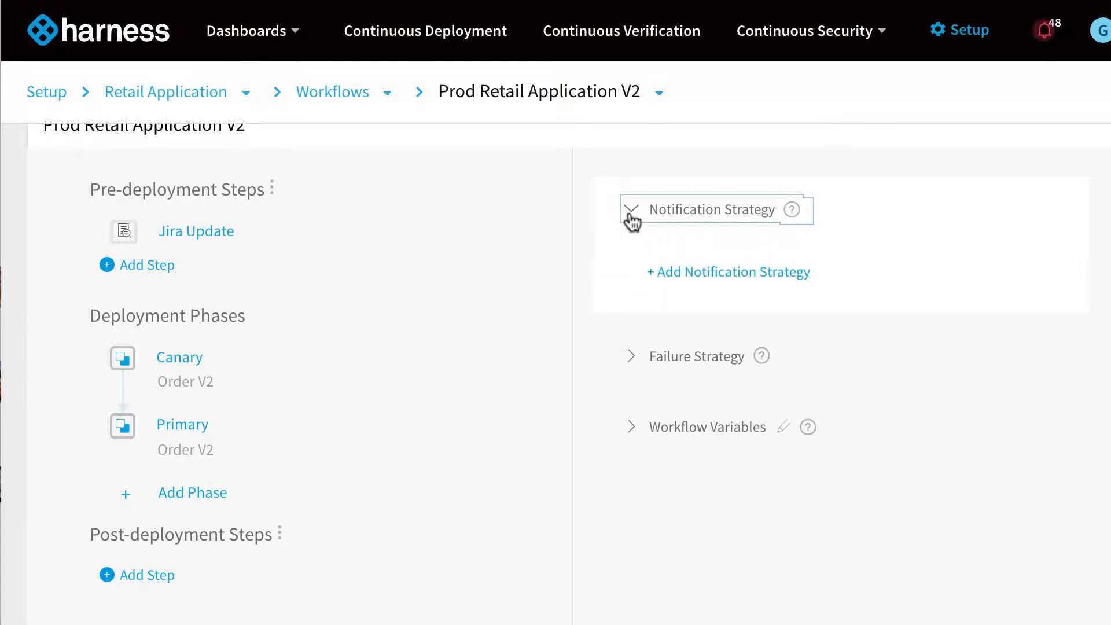
pyautogui.click(728, 271)
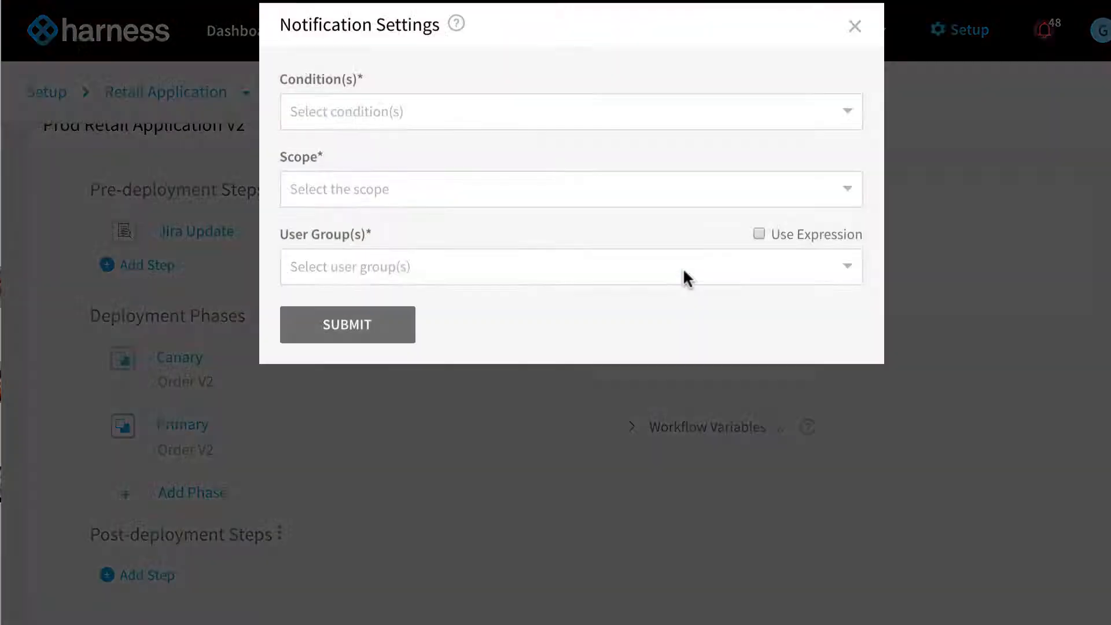
# Configure the strategy to notify Dev Team on workflow Failure and submit it.
pyautogui.click(567, 111)
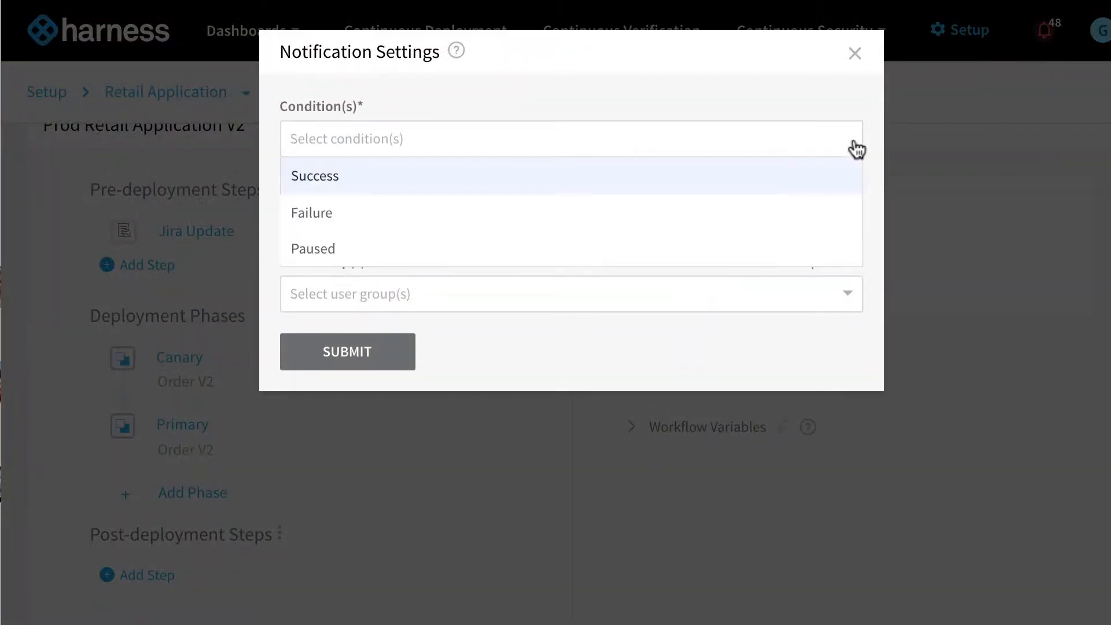
pyautogui.click(310, 213)
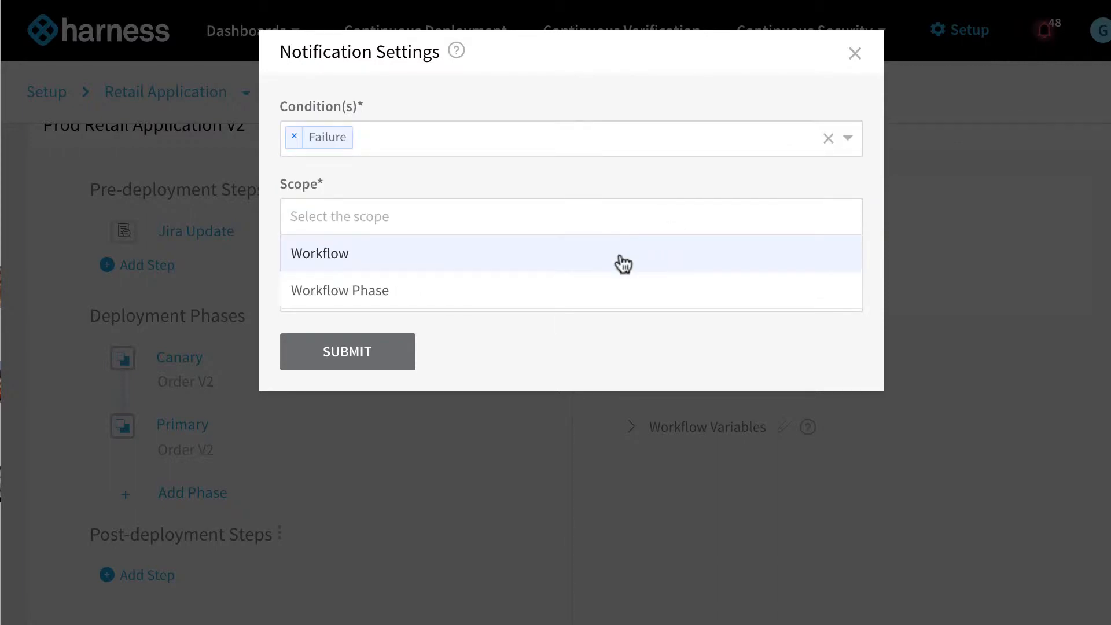
pyautogui.write('de')
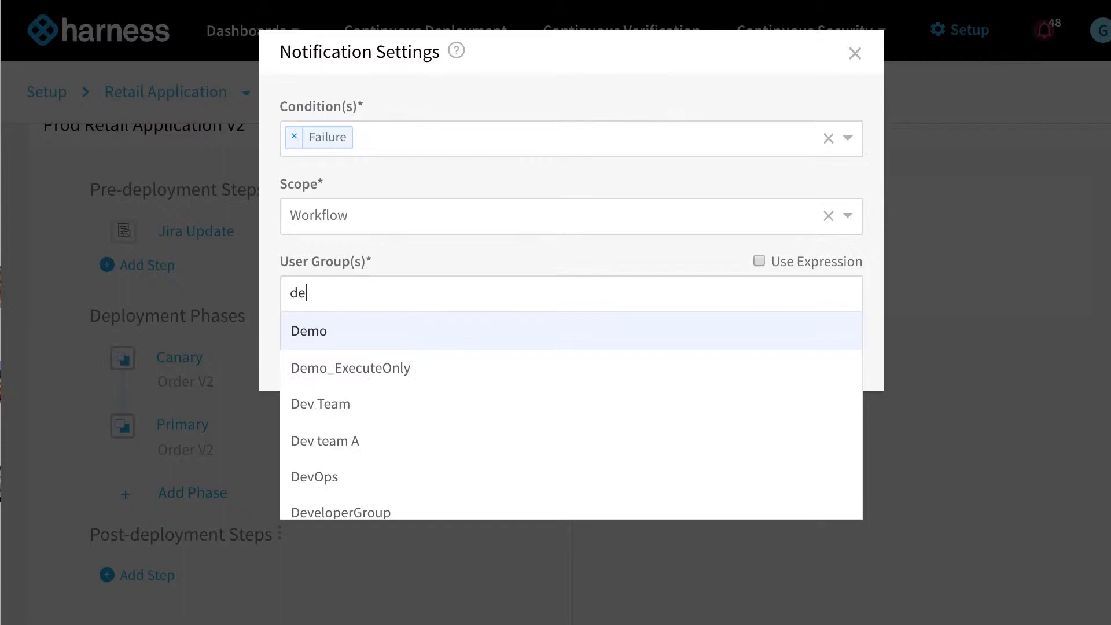
pyautogui.click(321, 404)
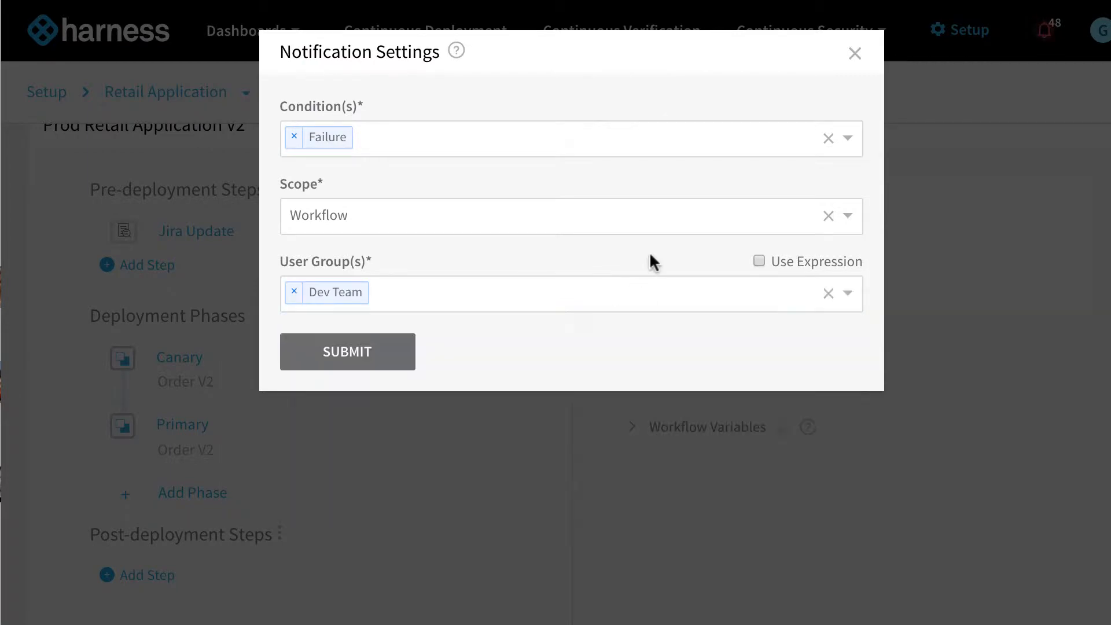
pyautogui.click(347, 352)
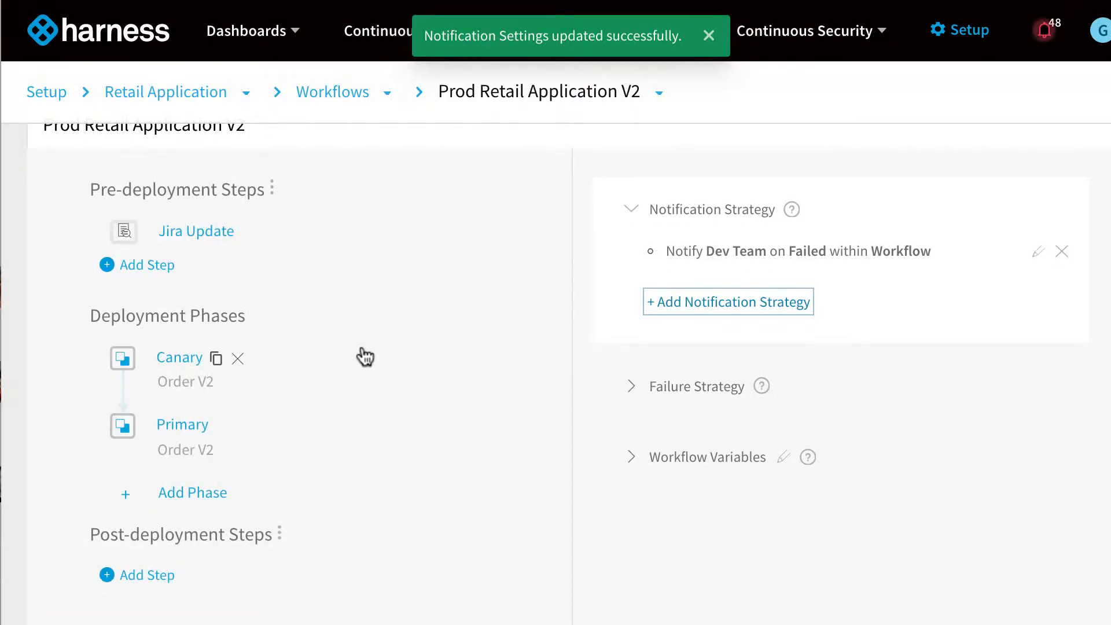
pyautogui.moveTo(718, 241)
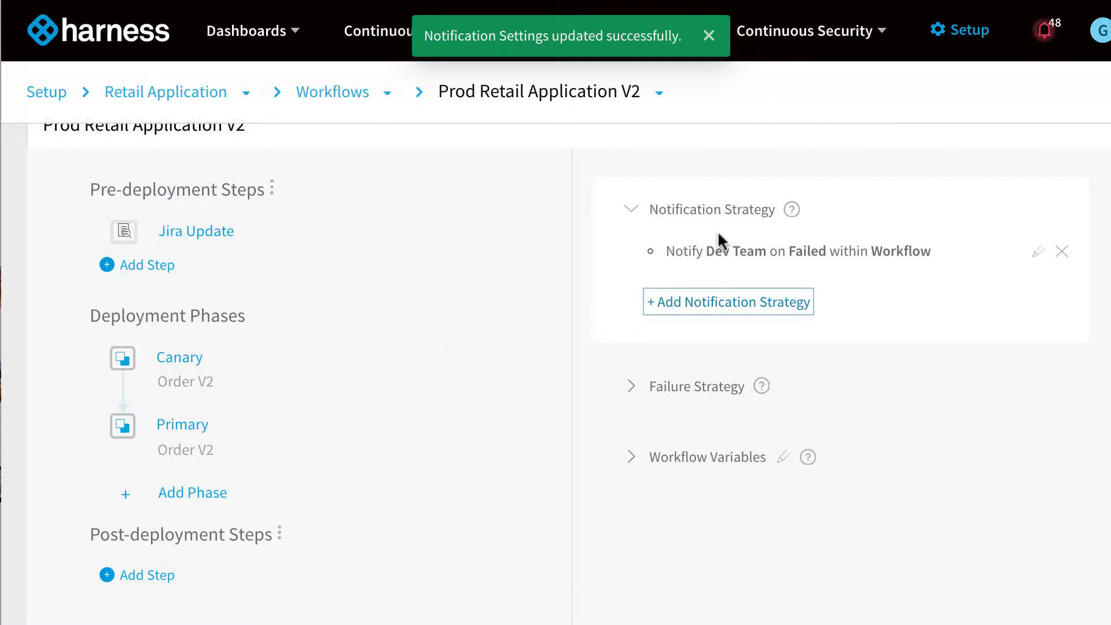
# Navigate through Access Management to the Dev Team user group.
pyautogui.click(805, 30)
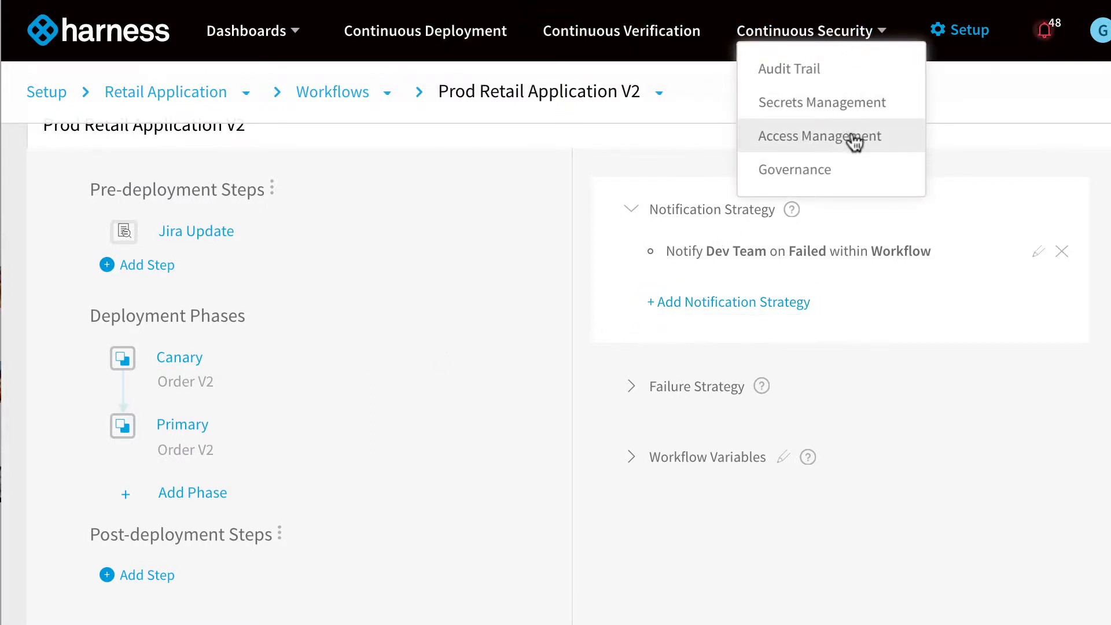
pyautogui.click(821, 136)
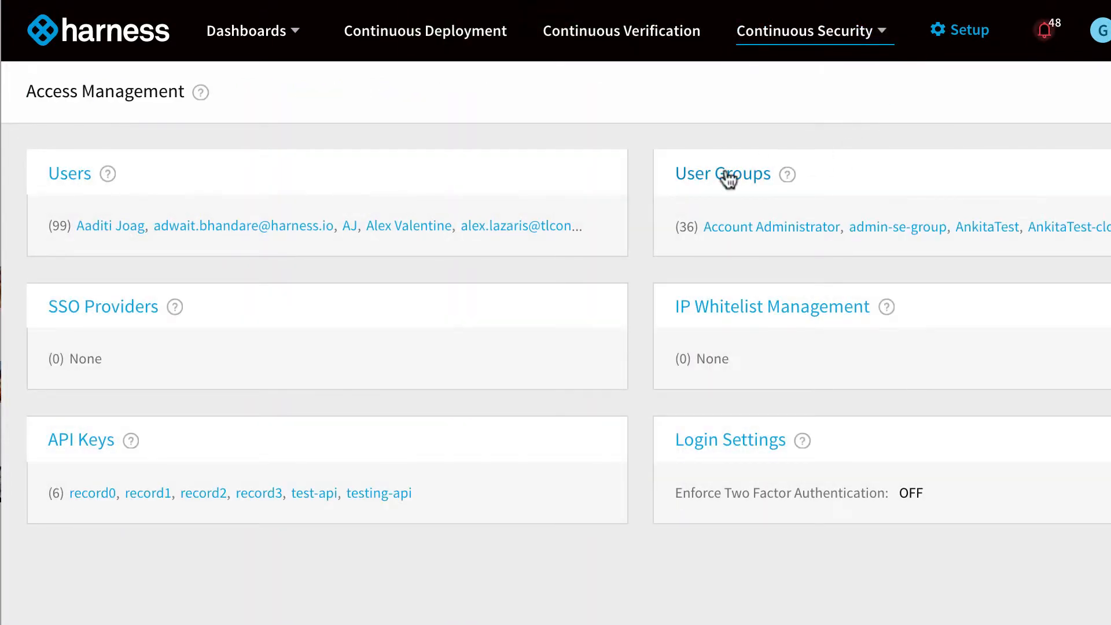
pyautogui.click(722, 174)
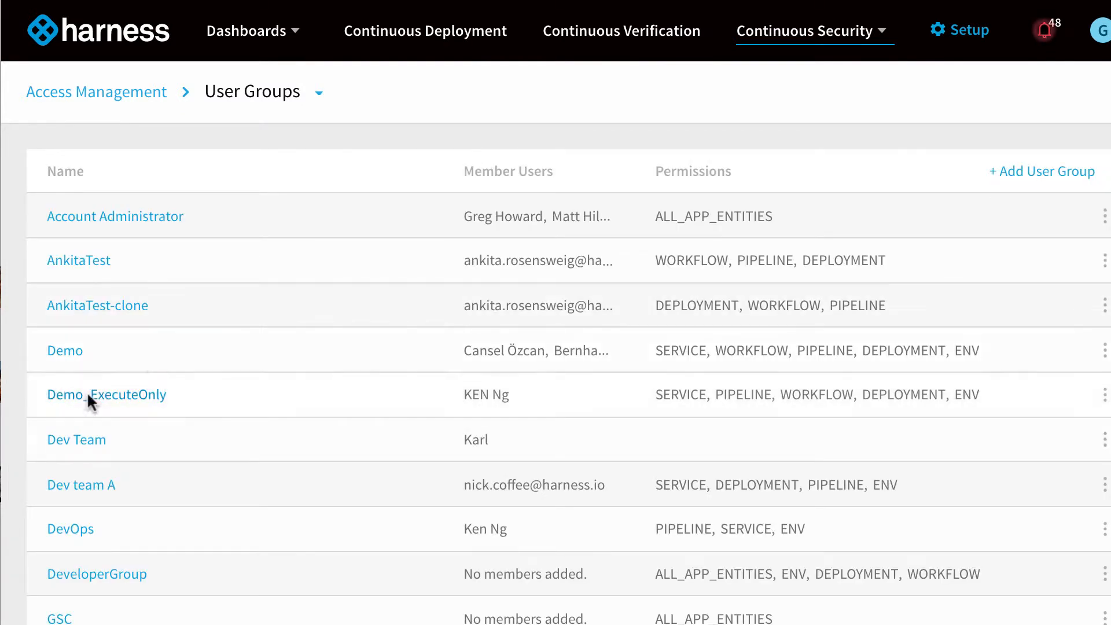
pyautogui.click(76, 440)
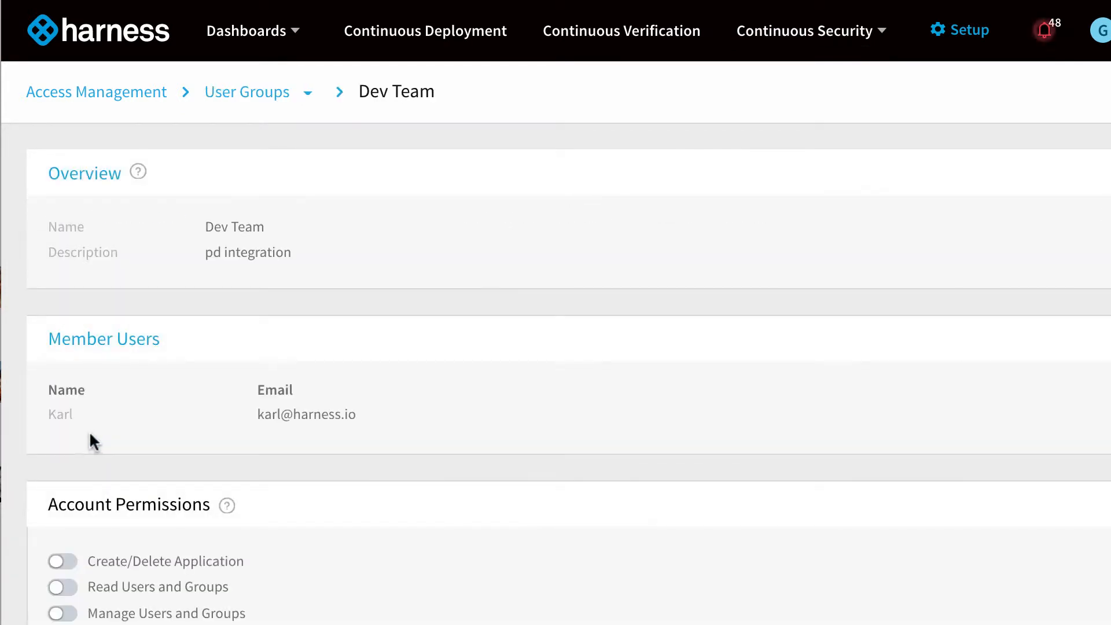
# Bring up the edit menu for Dev Team's Notification Settings.
pyautogui.scroll(-3)
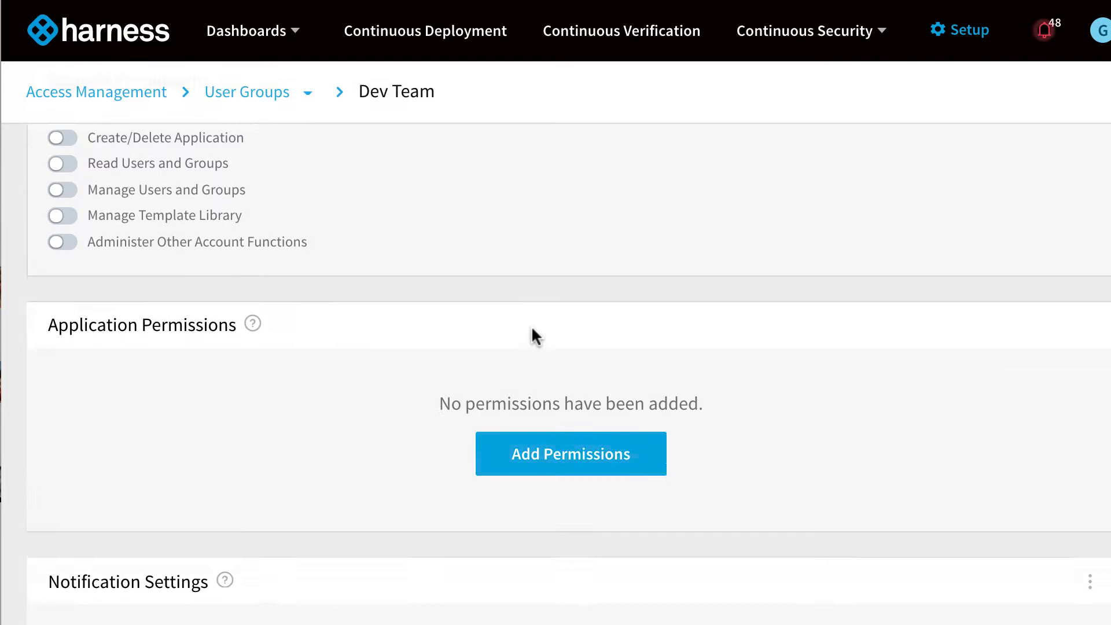
pyautogui.scroll(-3)
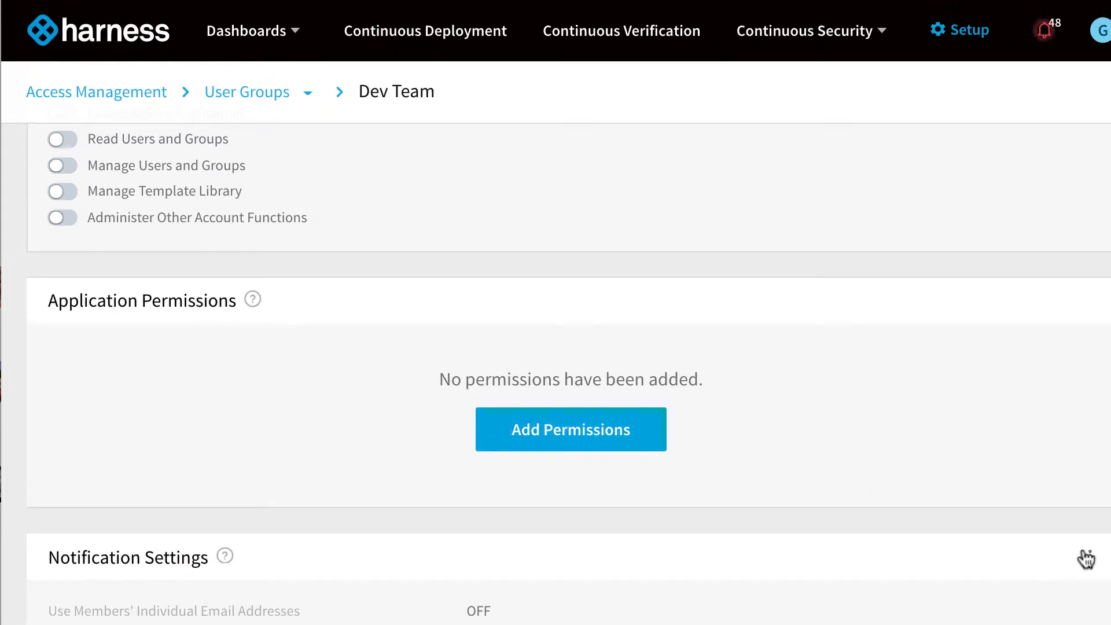
pyautogui.click(1090, 559)
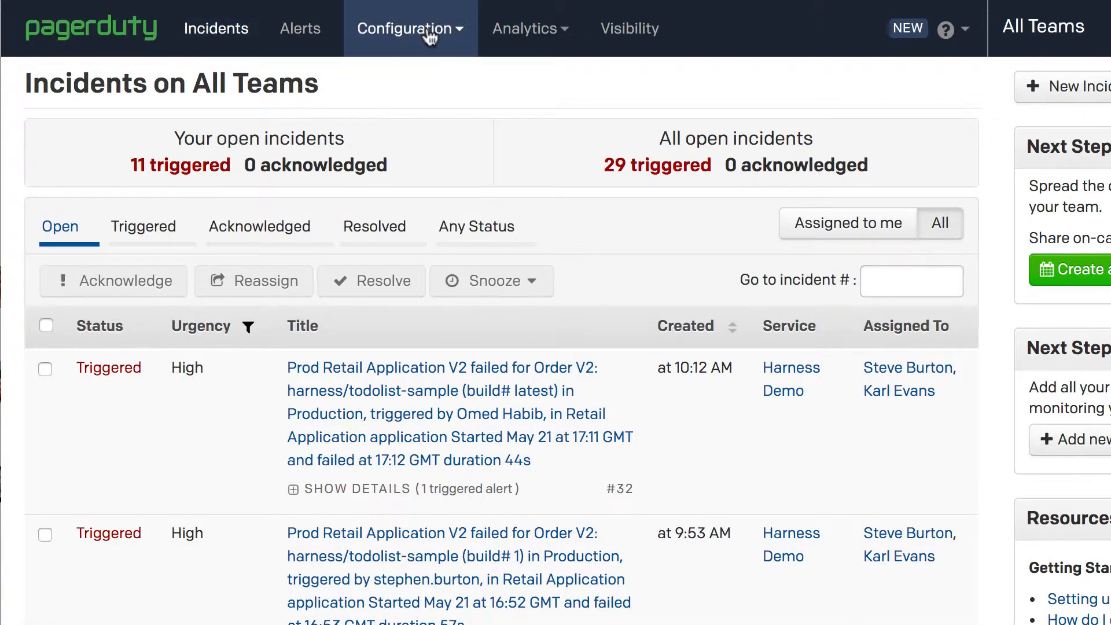
pyautogui.moveTo(423, 127)
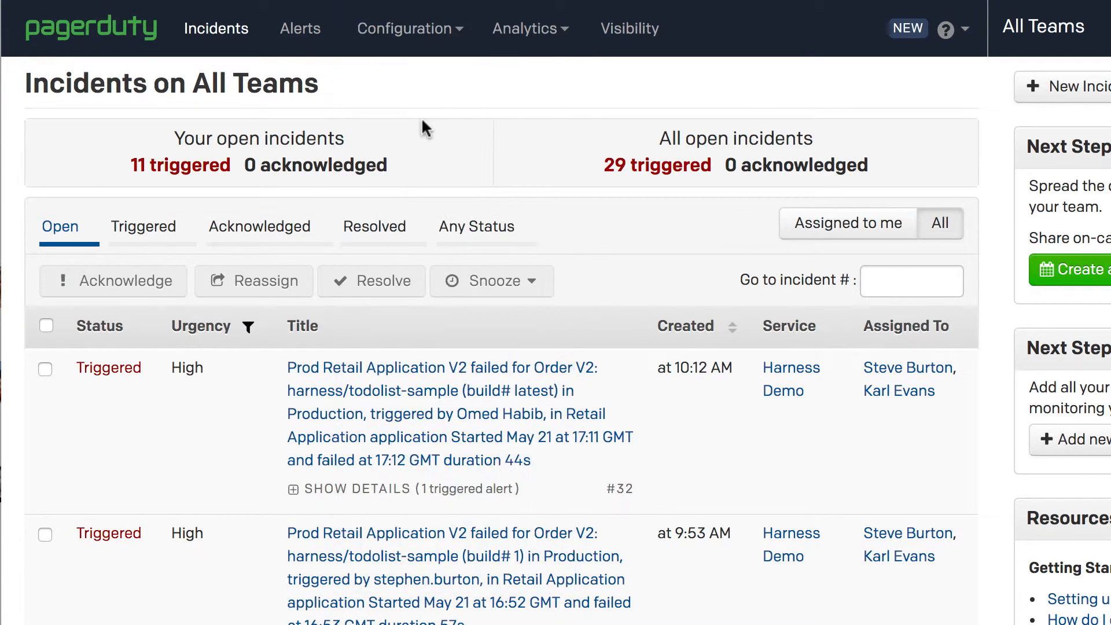
# Copy the Harness Demo service's API integration key and save it as Dev Team's PagerDuty key.
pyautogui.click(409, 28)
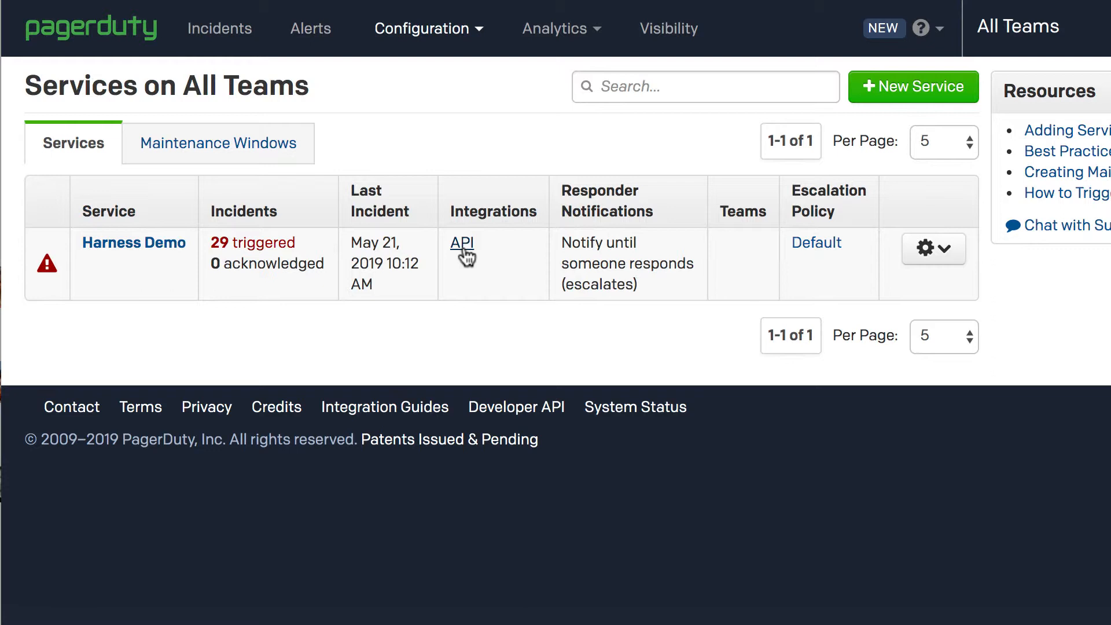
pyautogui.click(462, 243)
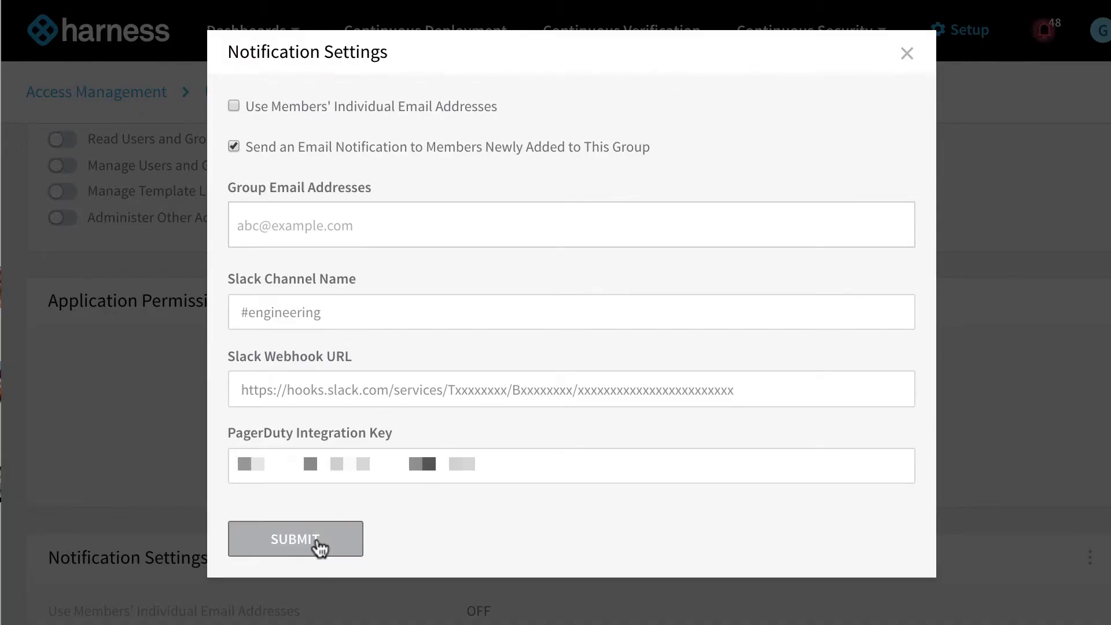
pyautogui.click(296, 539)
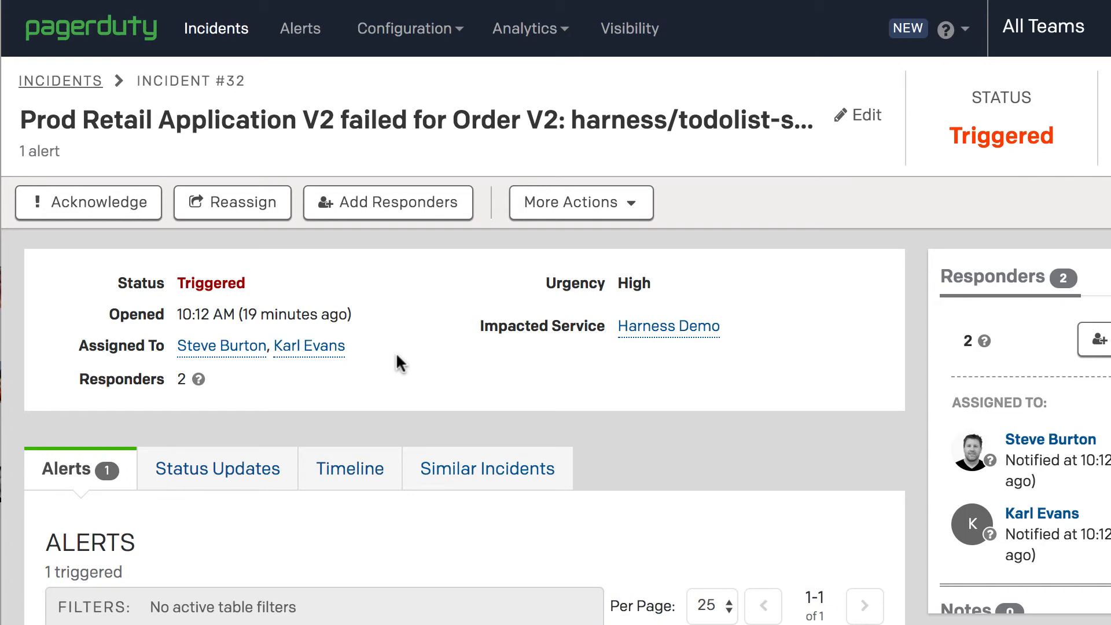
# Scroll through incident #32's Custom Details for the failed Prod Retail Application V2 run.
pyautogui.scroll(-3)
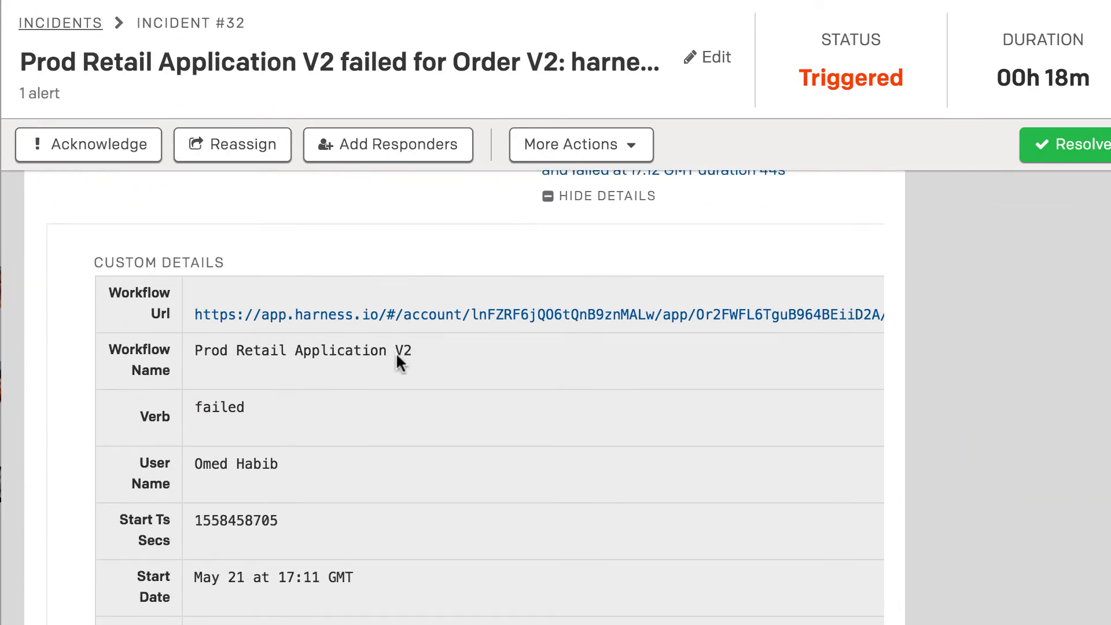
pyautogui.scroll(-3)
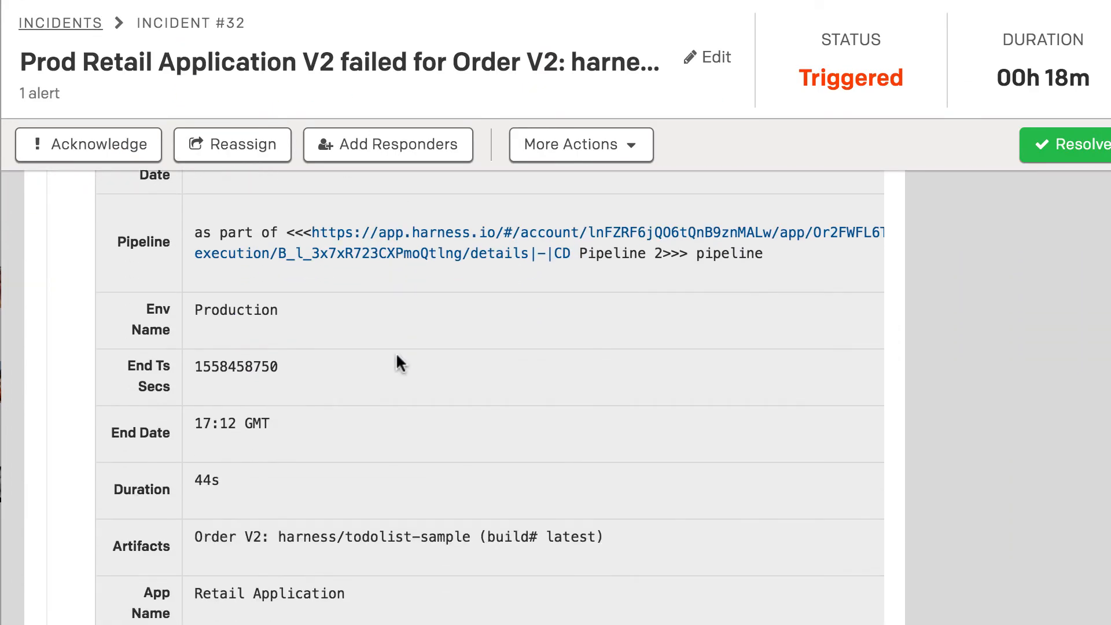
pyautogui.scroll(3)
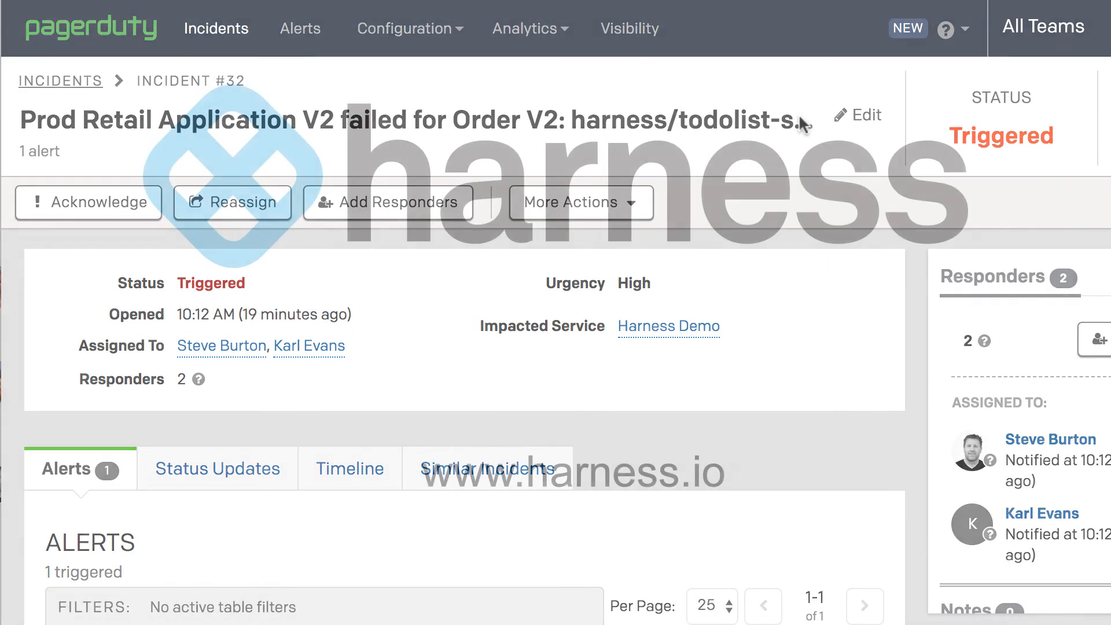